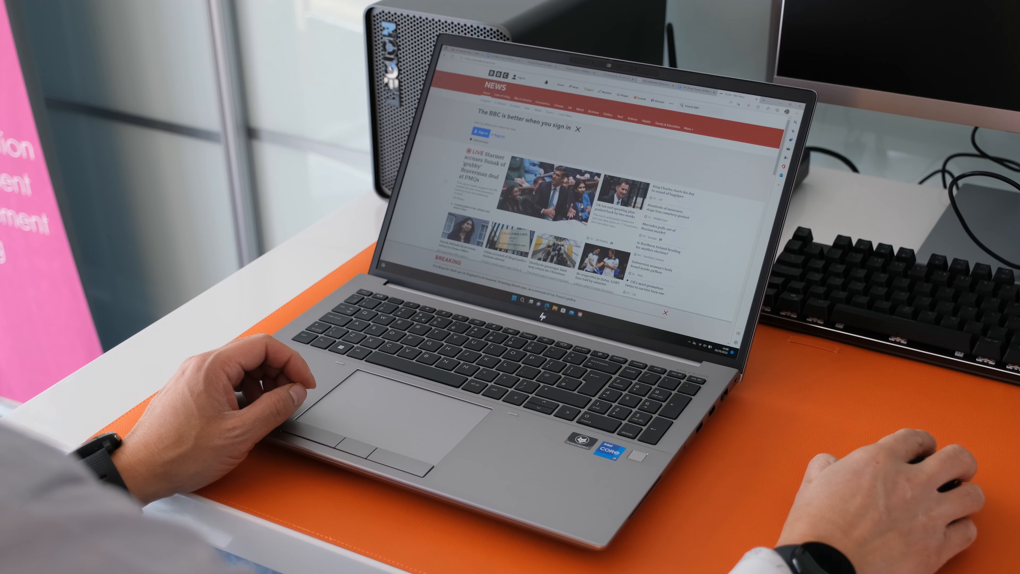
Show the CPU (Single Core) ranking, pairing the 1804-point single-core score with the 16935 multi-core result
scroll("down", 3)
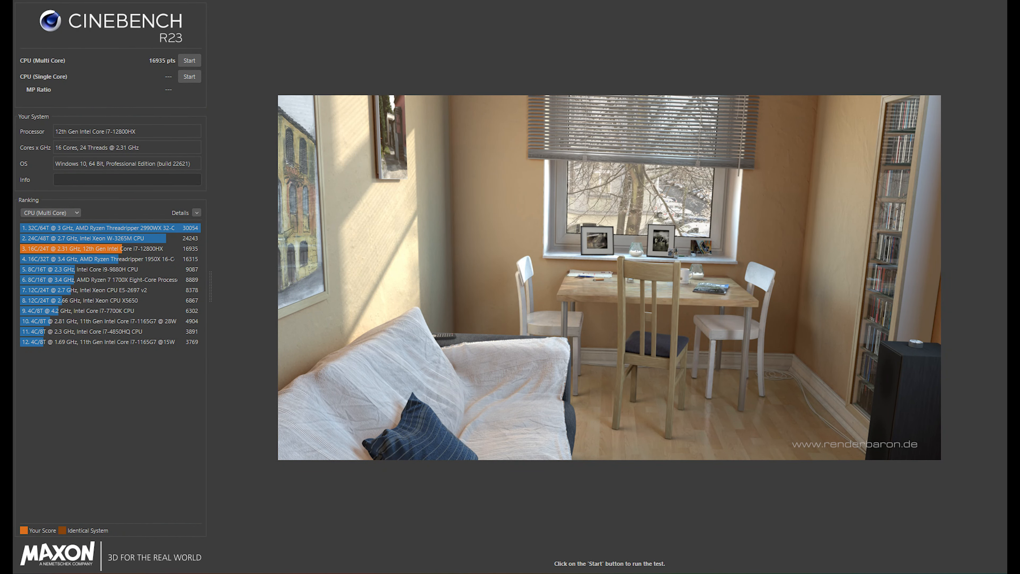
left_click(190, 76)
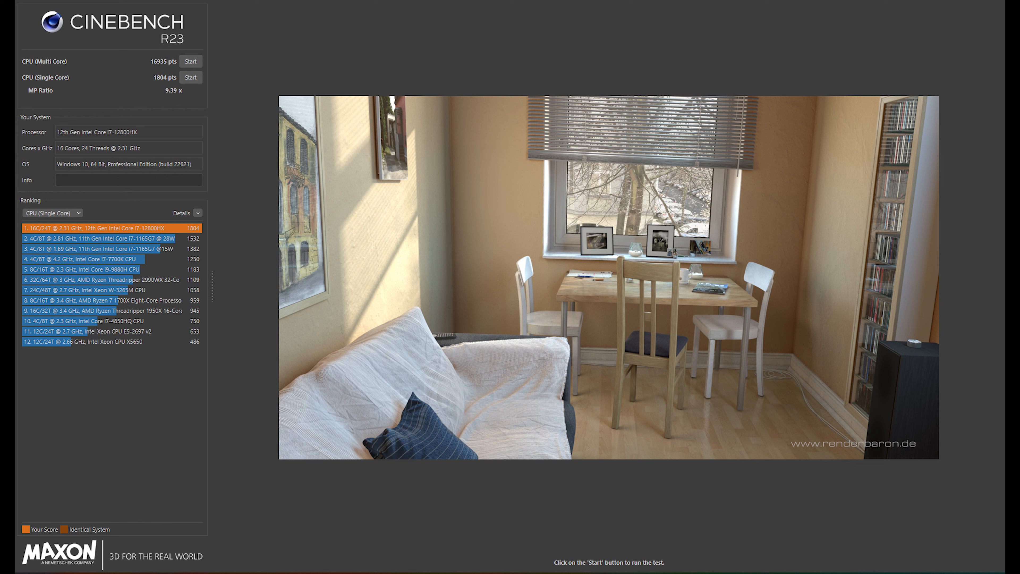